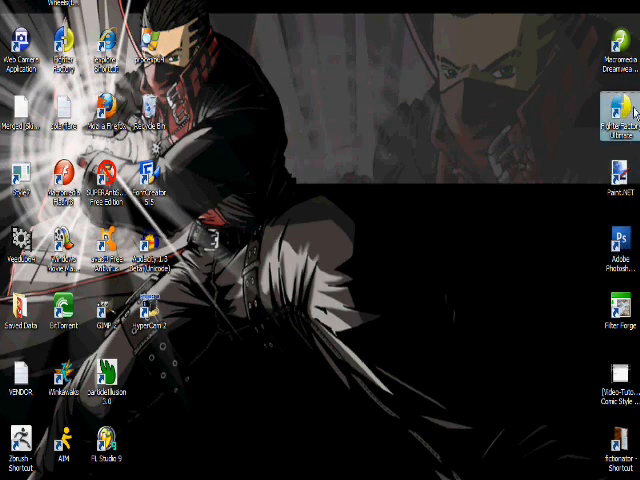
- Launch Fighter Factory Ultimate from its desktop shortcut
double_click(609, 110)
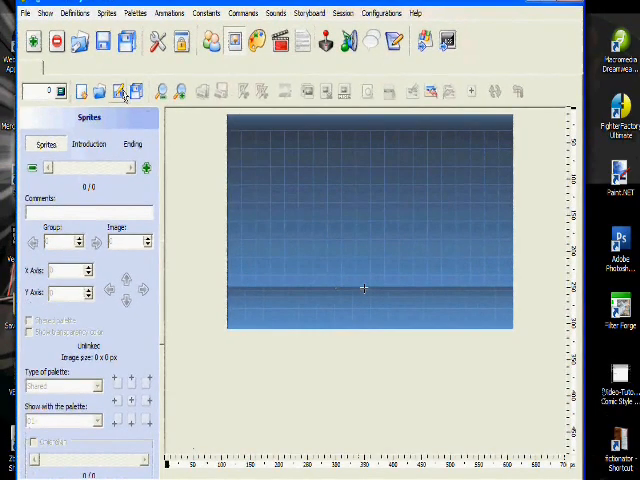
- Open the 21-sprite SFF and browse from the first sprite onward
left_click(126, 91)
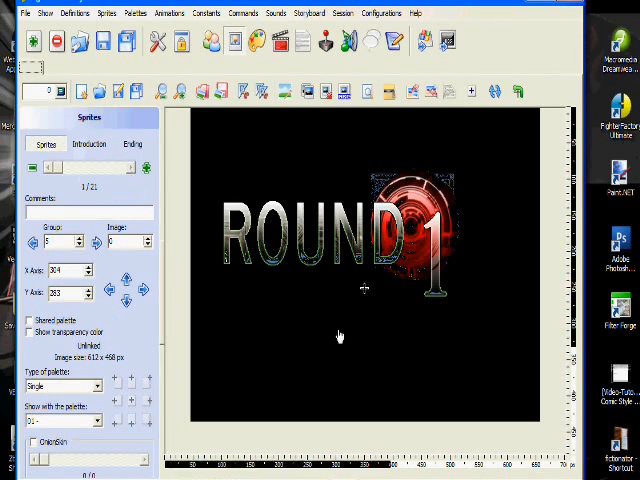
mouse_move(267, 330)
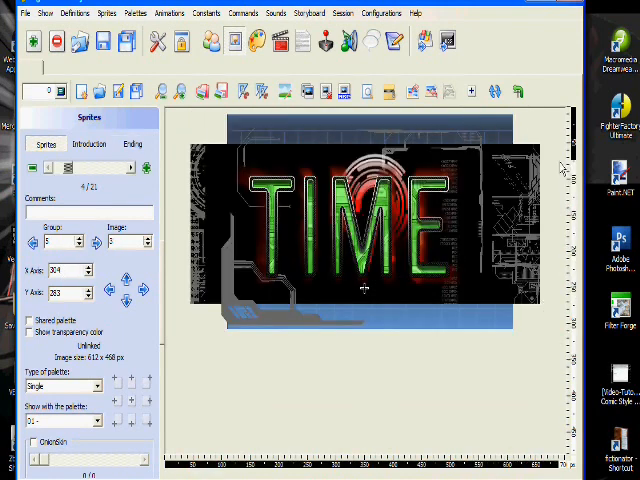
mouse_move(240, 300)
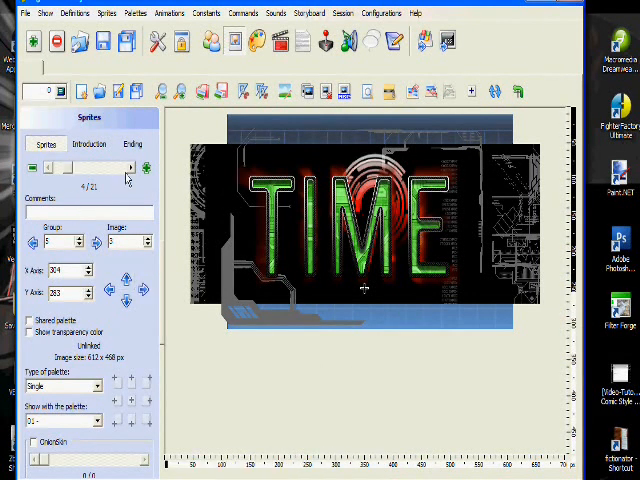
left_click(145, 167)
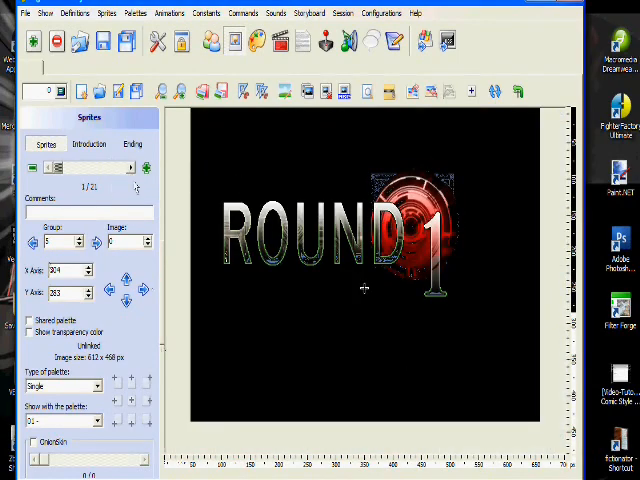
left_click(130, 167)
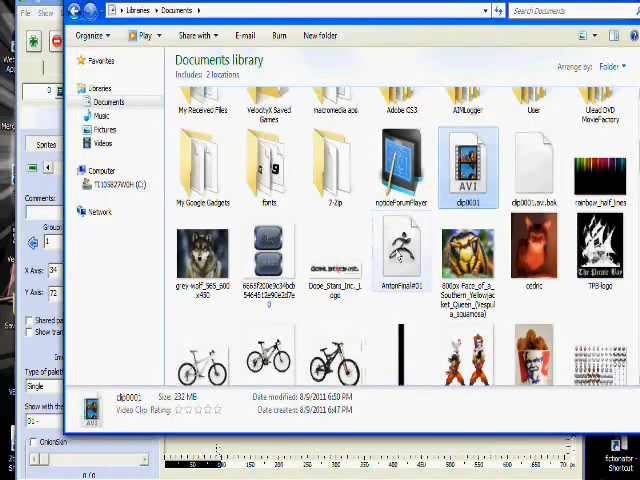
- Navigate Documents > photoshop stuff > Testmugen > data > mugen1
scroll("up", 3)
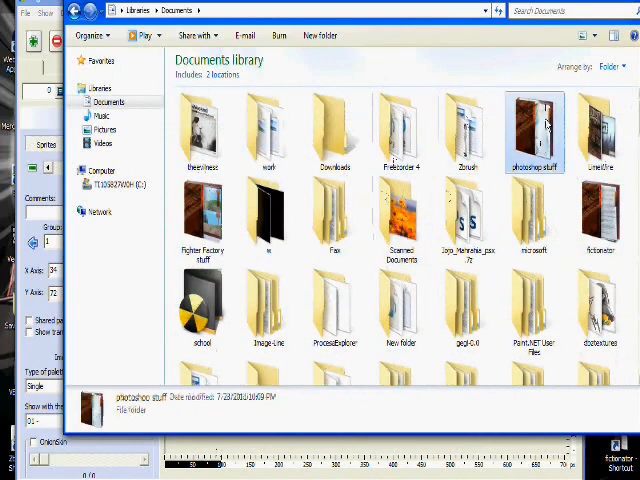
double_click(535, 130)
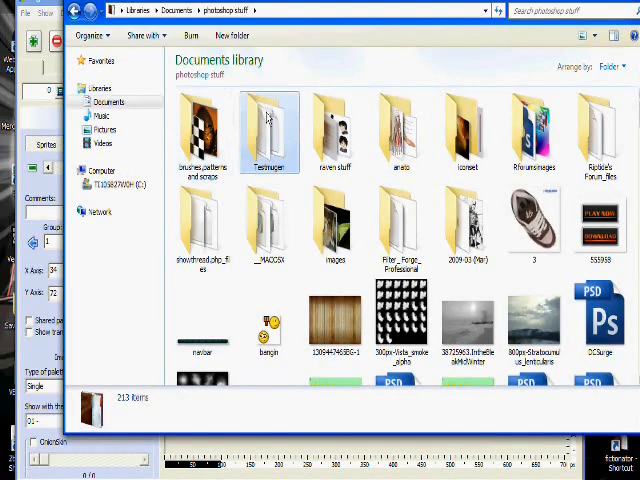
double_click(267, 130)
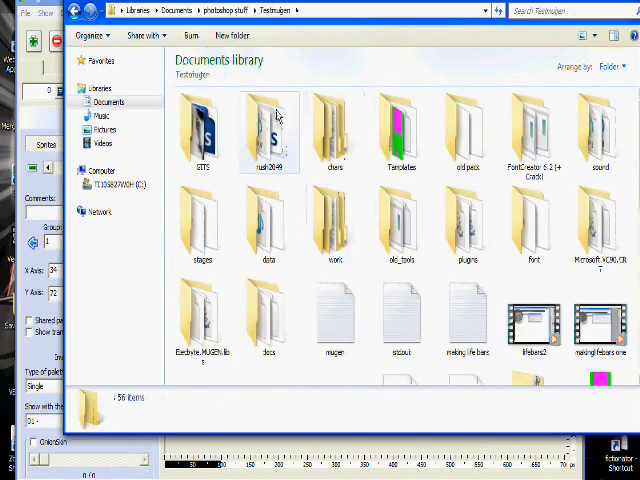
double_click(270, 225)
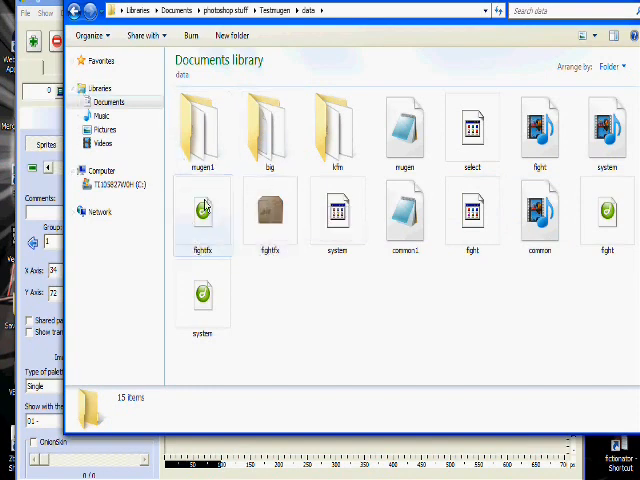
mouse_move(270, 210)
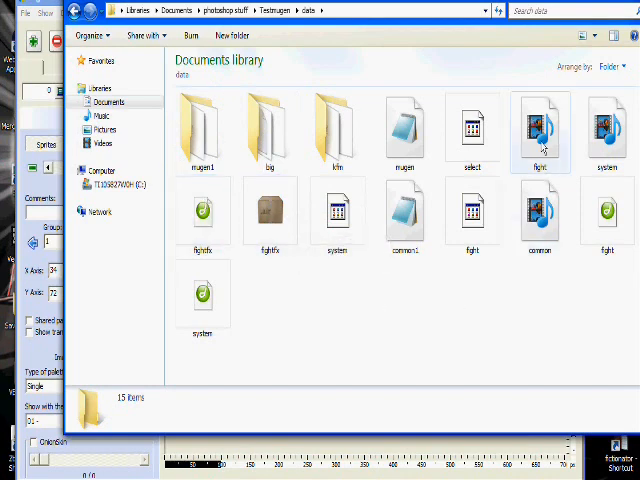
left_click(539, 213)
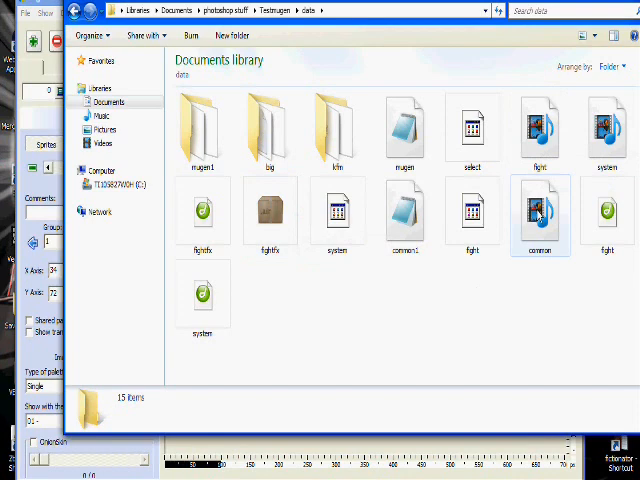
mouse_move(607, 128)
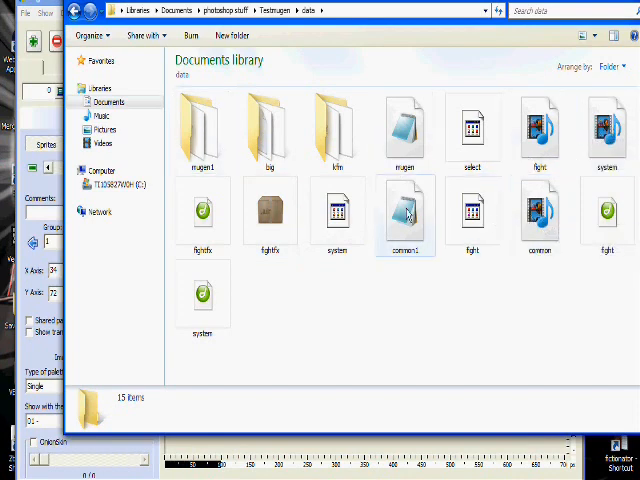
mouse_move(406, 215)
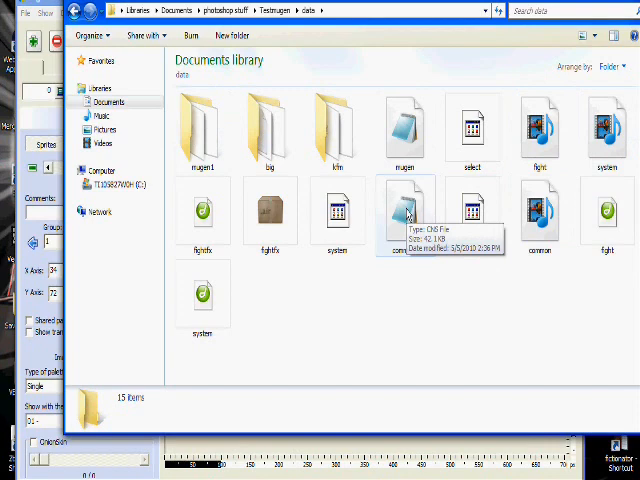
double_click(202, 127)
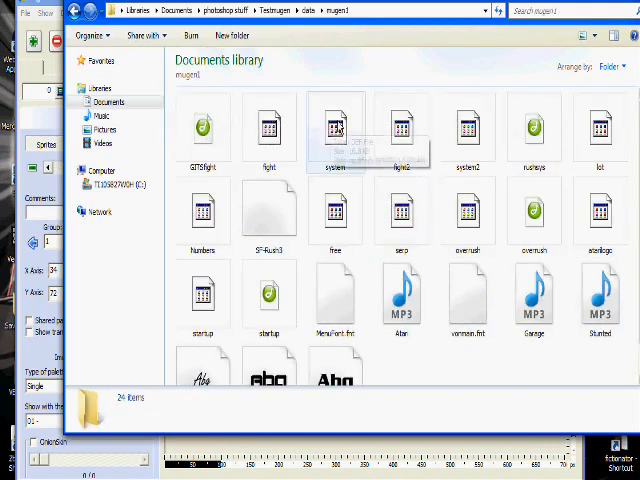
- Open system.def in Notepad via Open with
right_click(335, 130)
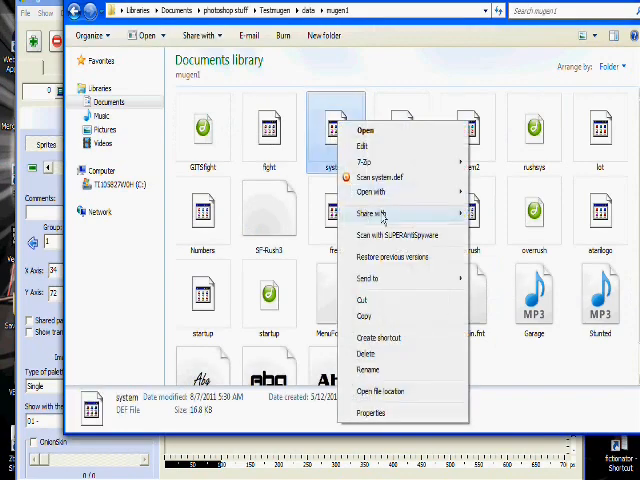
left_click(371, 191)
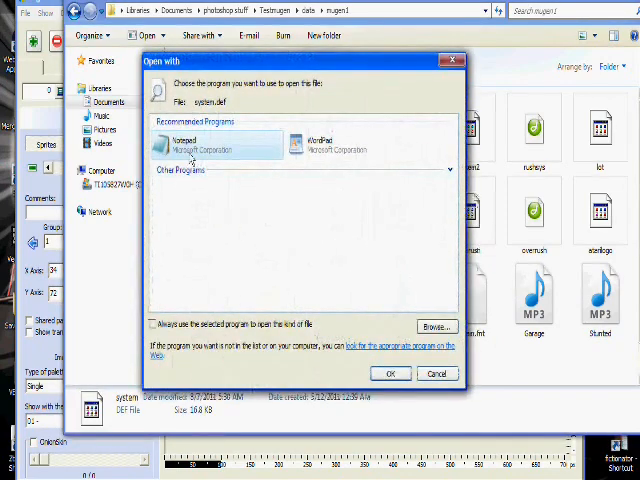
left_click(390, 373)
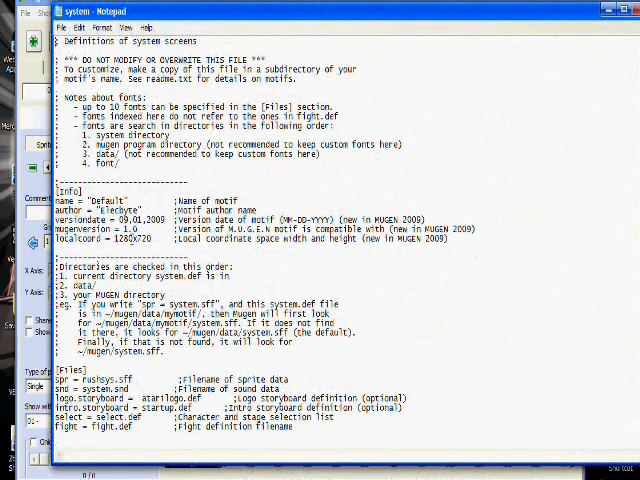
- Select the 1280x720 localcoord value in system.def, then close it via File menu
double_click(75, 239)
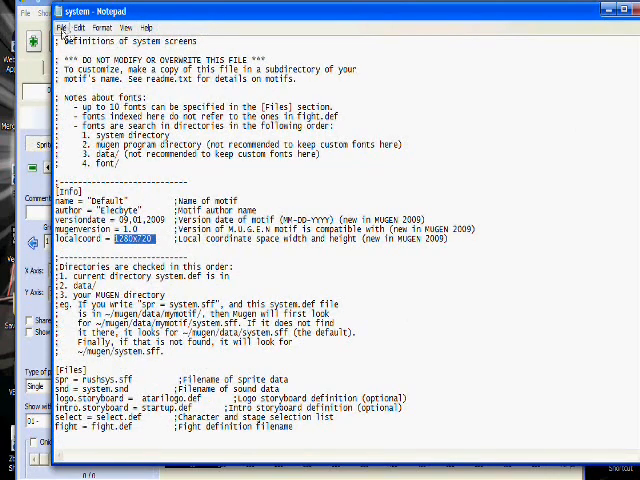
left_click(67, 27)
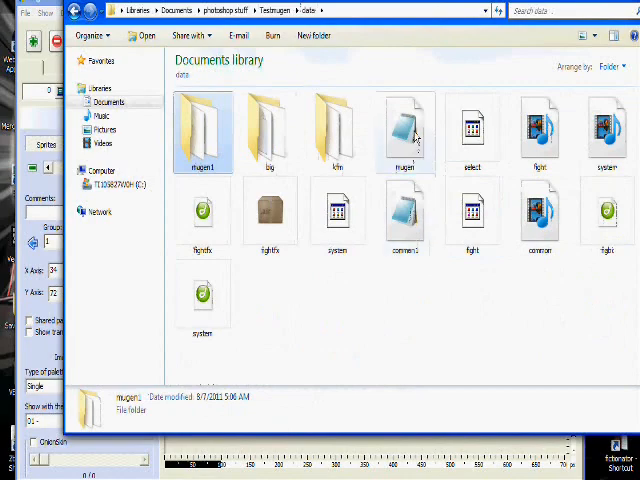
mouse_move(410, 135)
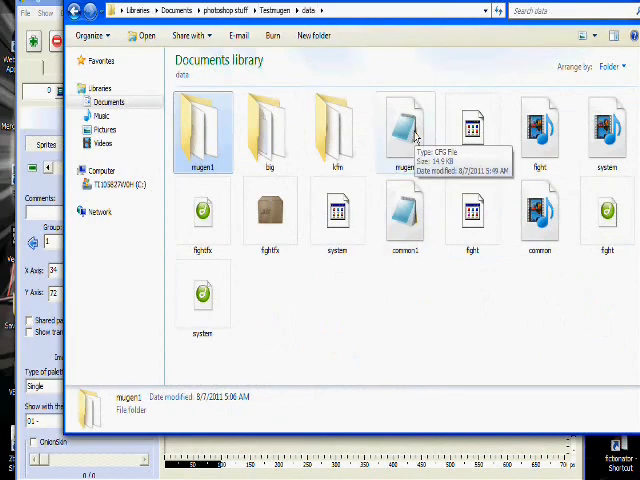
- Open mugen.cfg and scroll to [Config] showing GameWidth 1280, GameHeight 720
double_click(405, 125)
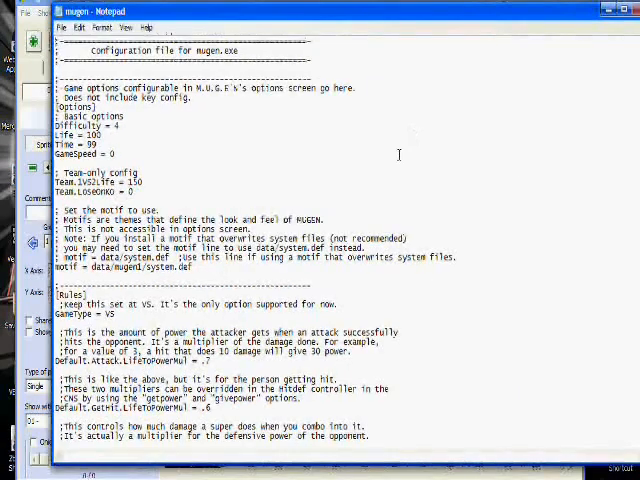
scroll("down", 3)
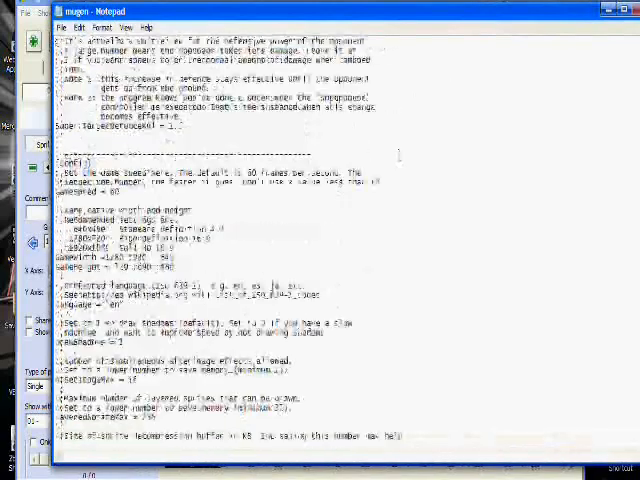
scroll("down", 3)
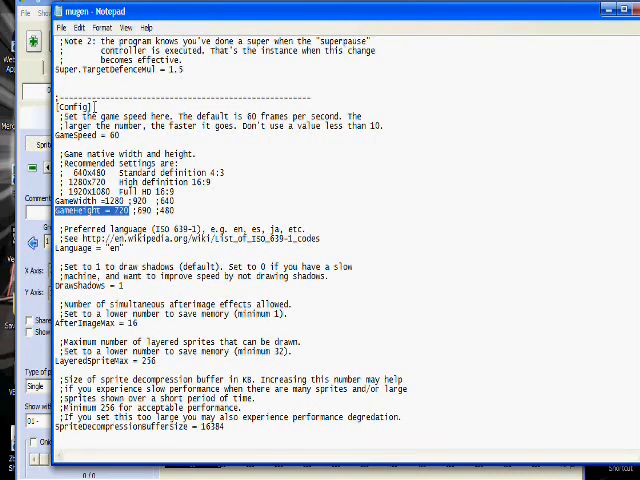
mouse_move(450, 143)
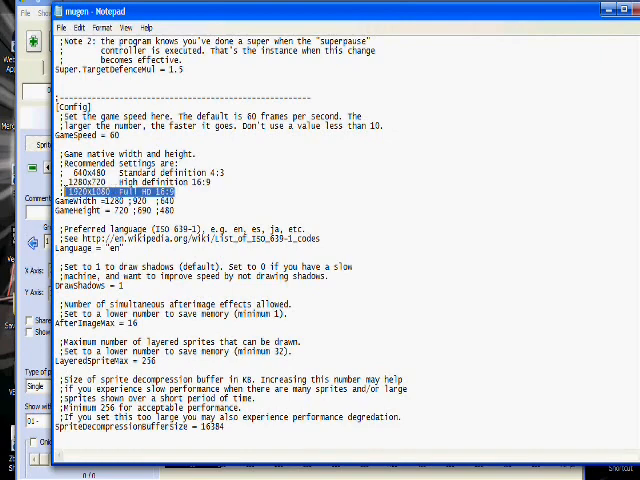
- Deselect the resolution notes in mugen.cfg and scroll back to the top
left_click(432, 193)
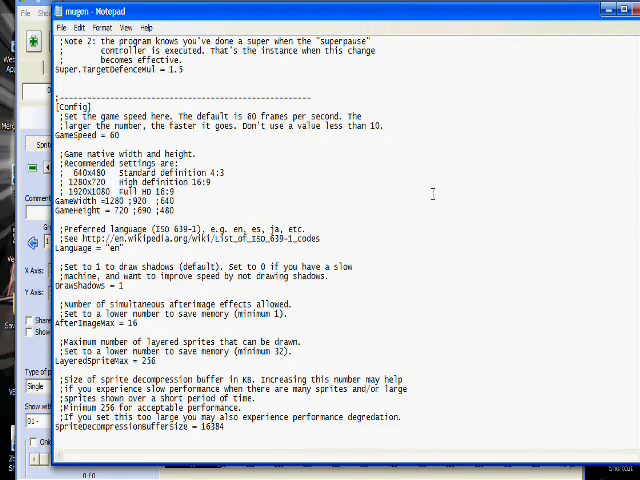
scroll("up", 3)
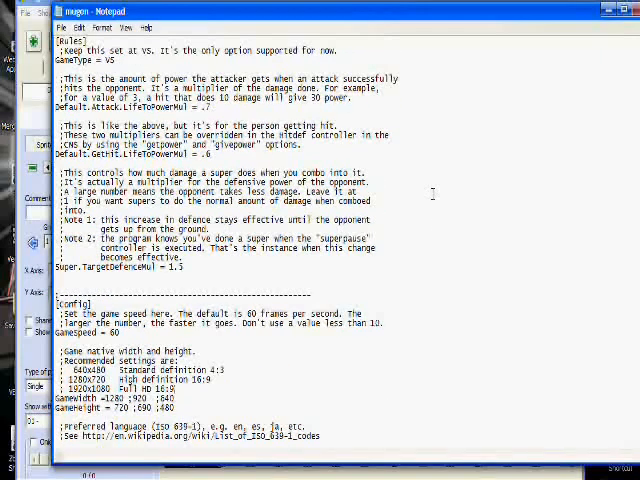
scroll("up", 3)
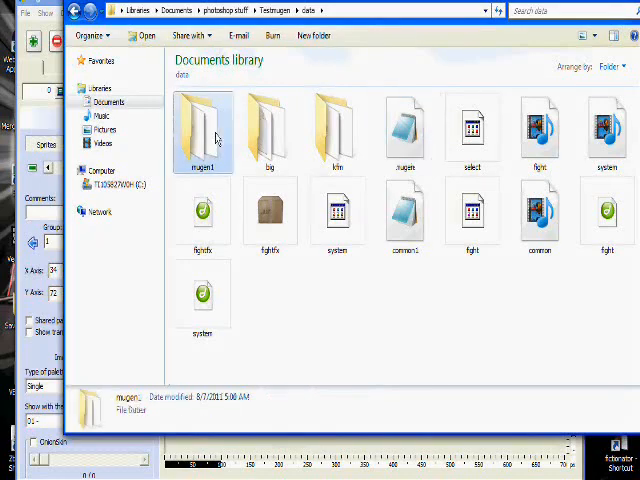
- Enter the mugen1 folder and open fight.def in Notepad
double_click(202, 125)
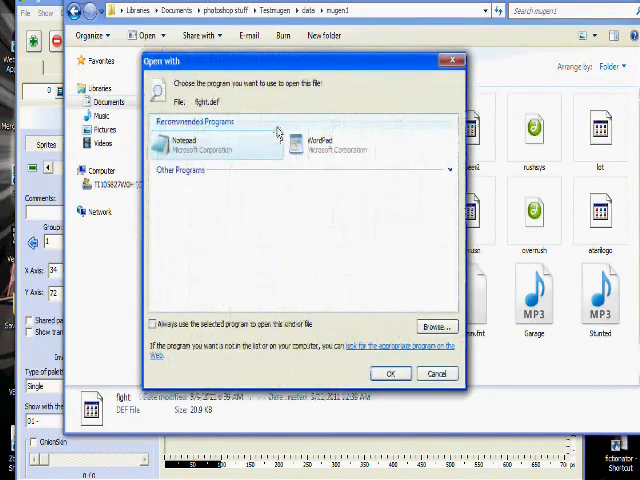
left_click(390, 373)
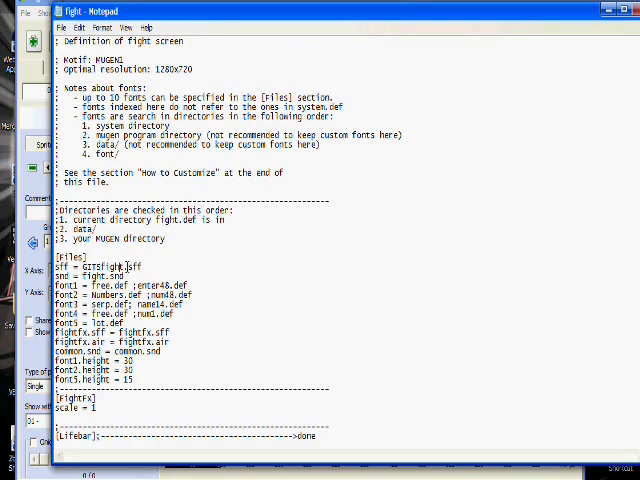
- Select the GITSfight.sff name, widen the window, and scroll toward [Lifebar]
double_click(90, 266)
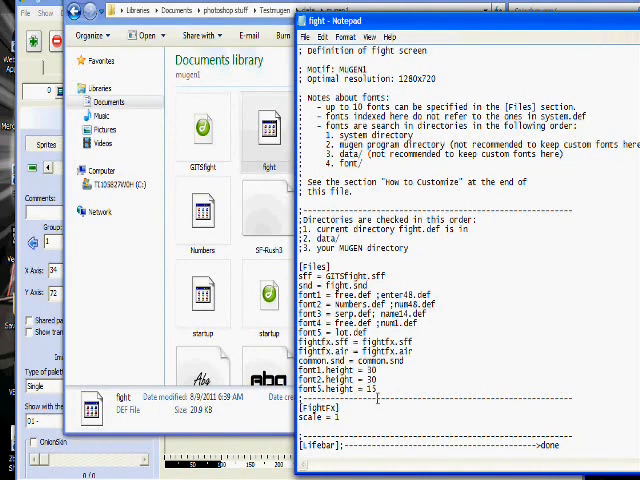
left_click_drag(305, 297, 430, 384)
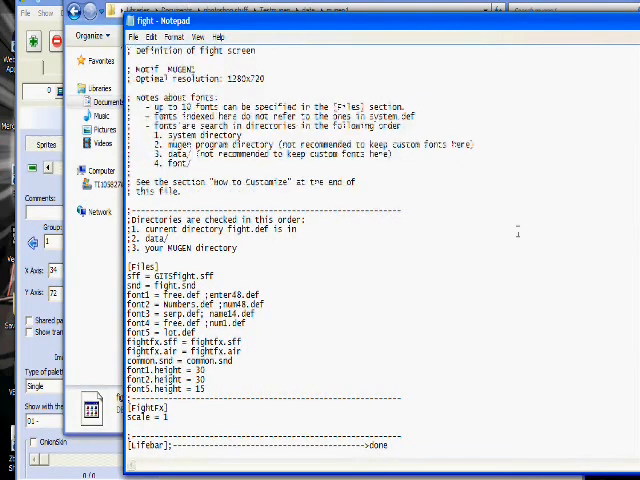
scroll("down", 3)
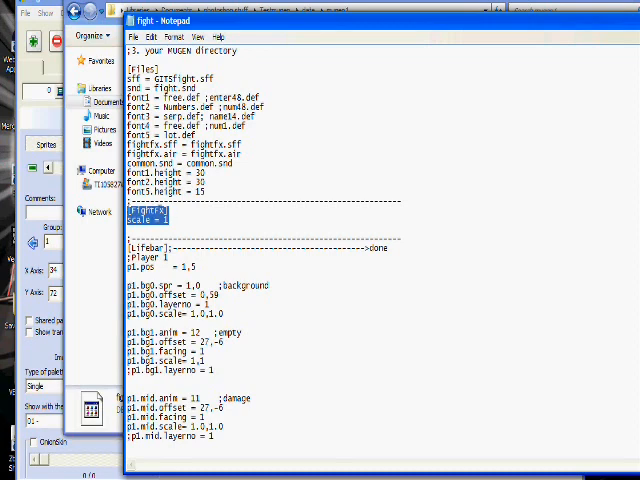
- Scroll through player 1's lifebar entries, then switch to Fighter Factory
scroll("down", 3)
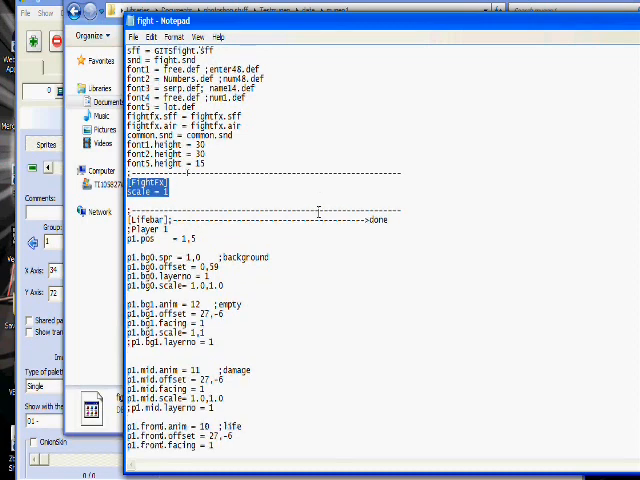
scroll("down", 3)
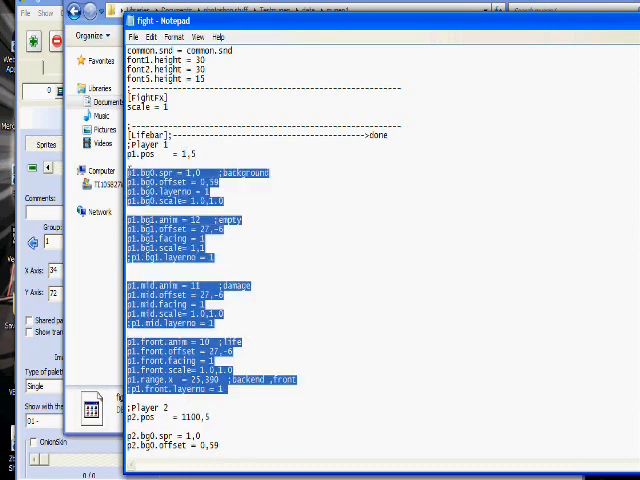
left_click(229, 192)
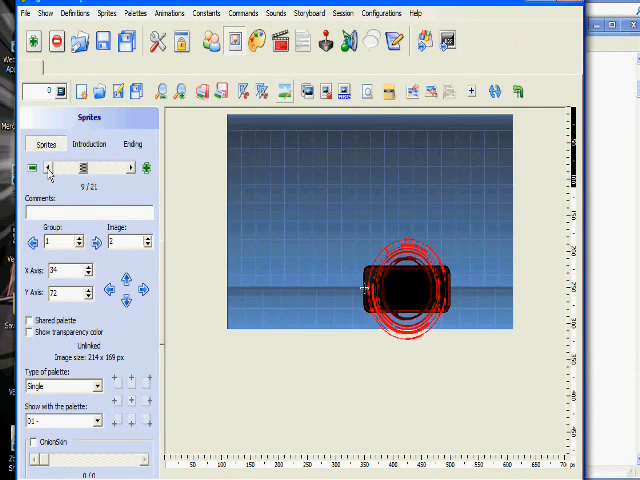
- Return to fight.def in Notepad after checking sprite group 1, image 2
left_click(48, 167)
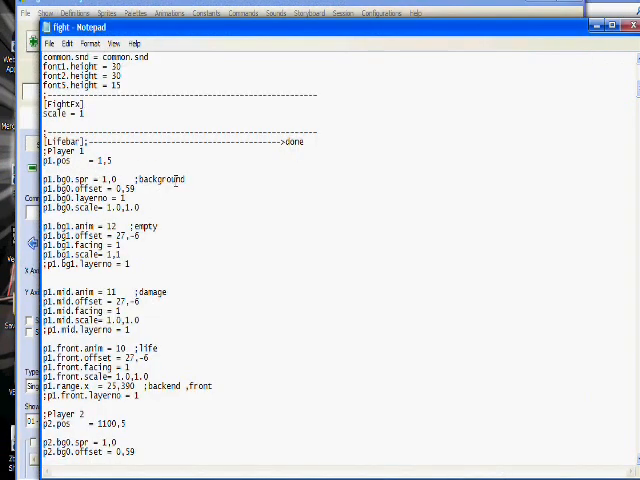
- Select the 1,0 value on the p1.bg0.spr line in fight.def
double_click(165, 180)
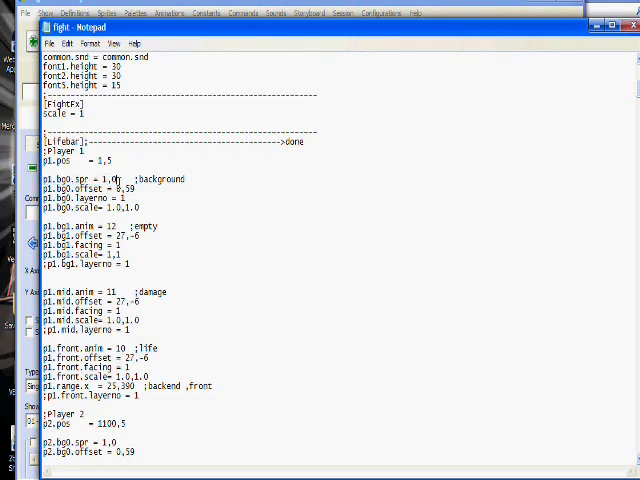
double_click(111, 179)
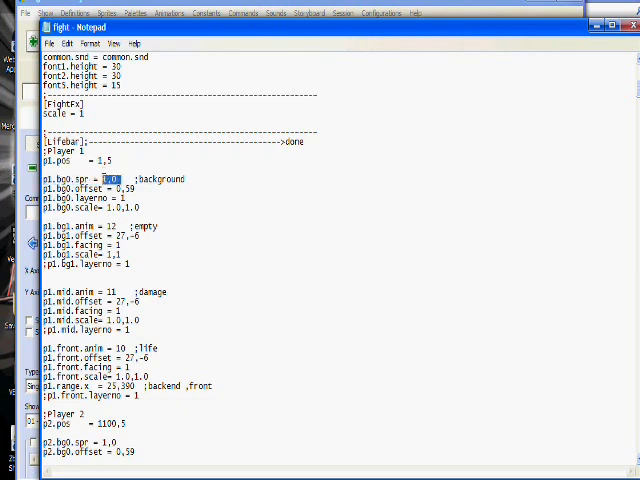